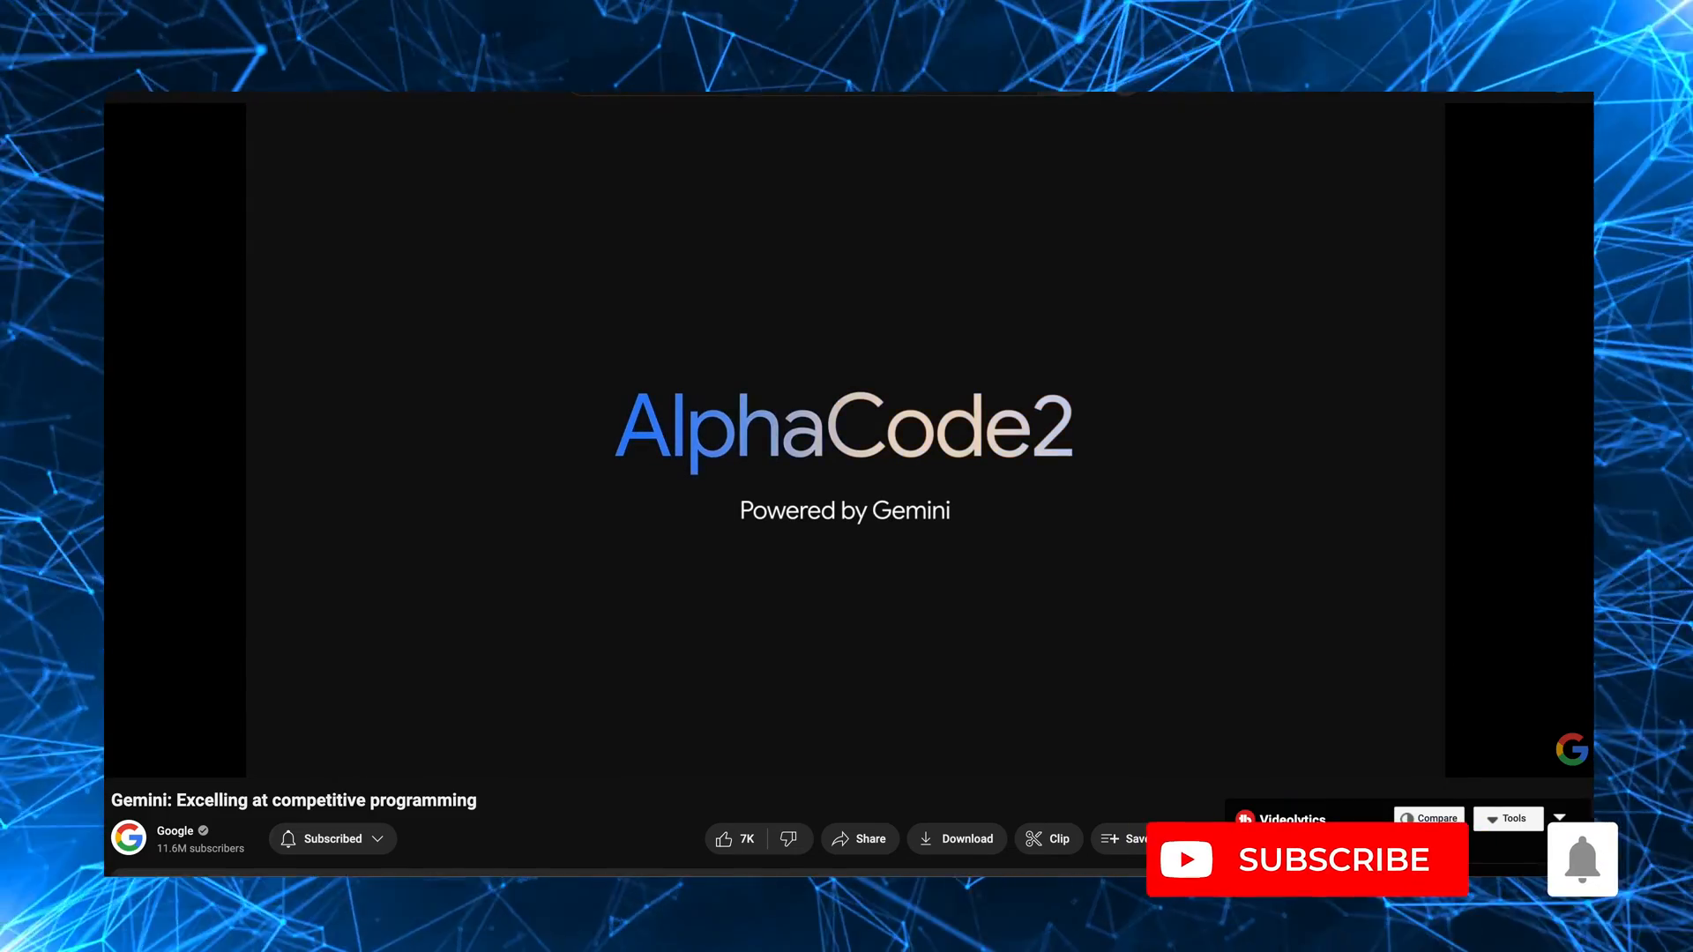
Bring up the AlphaCode 2 Technical Report and scroll from the title page into the Introduction
left_click(1307, 859)
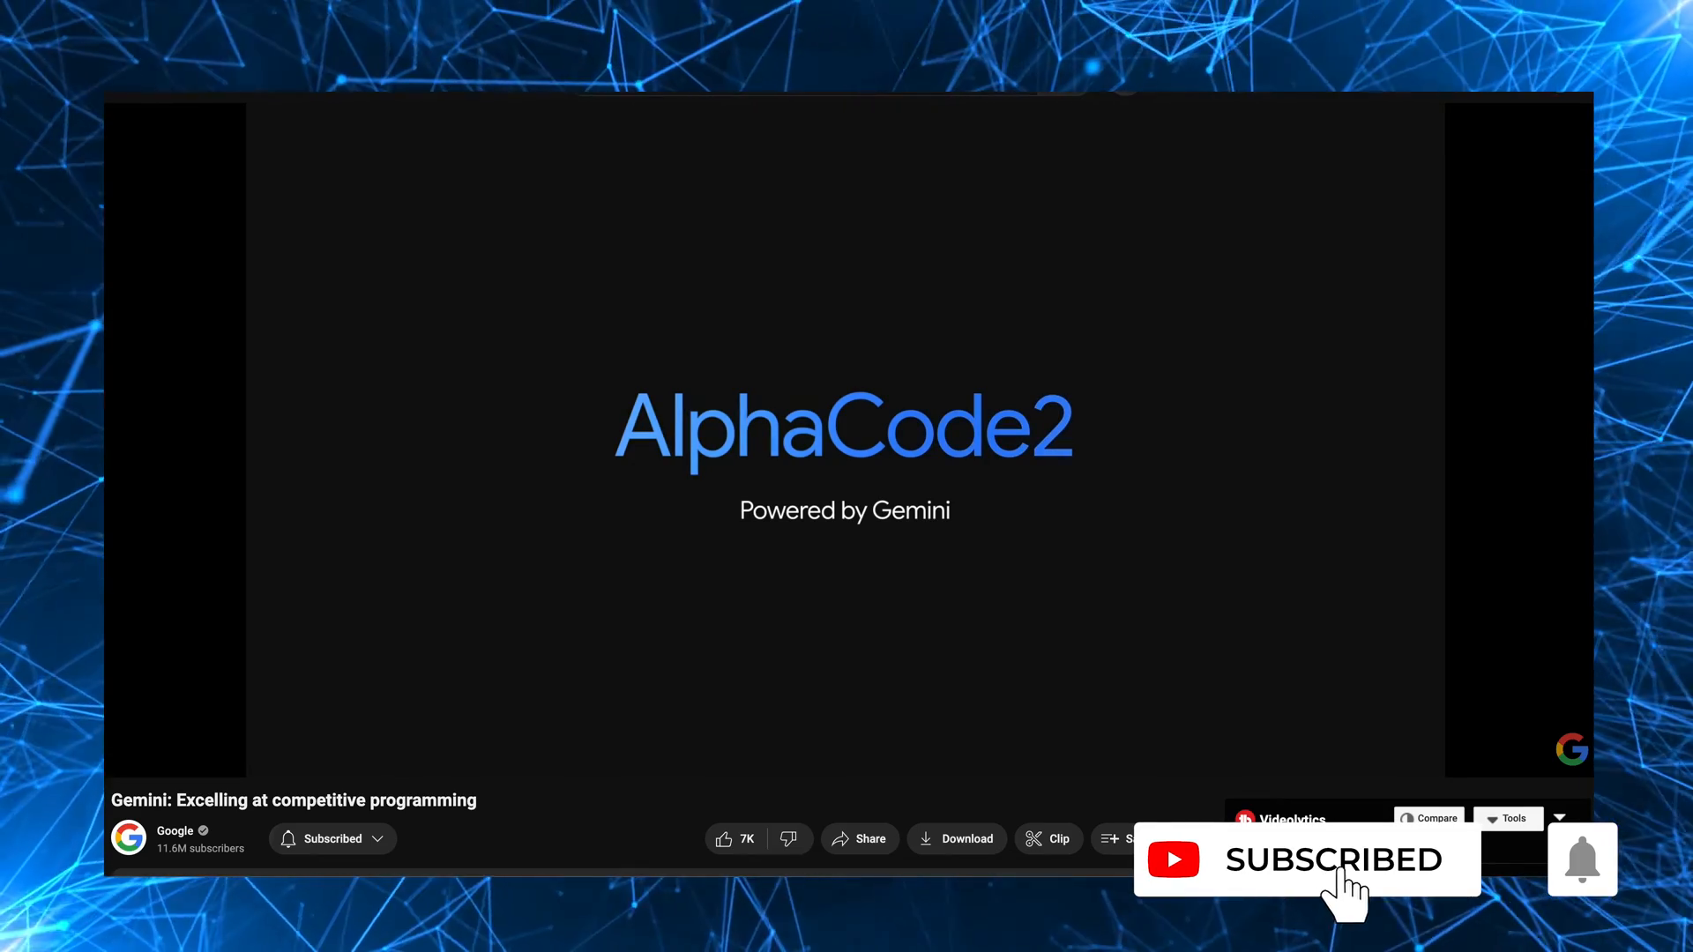
mouse_move(1582, 860)
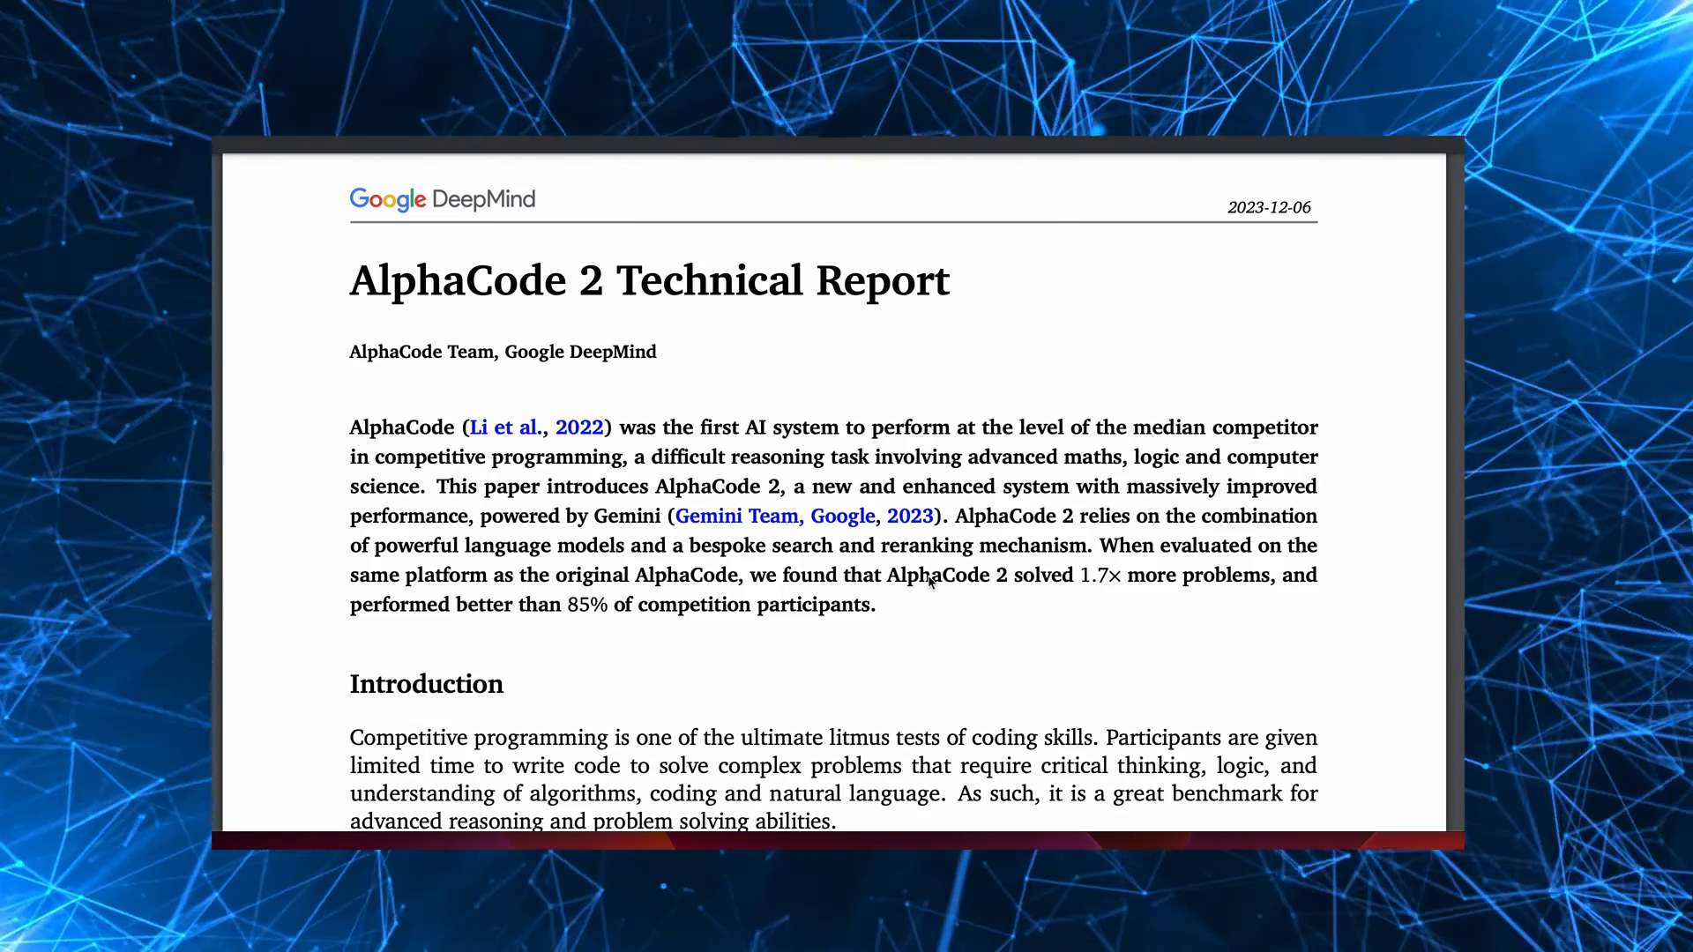
scroll("down", 3)
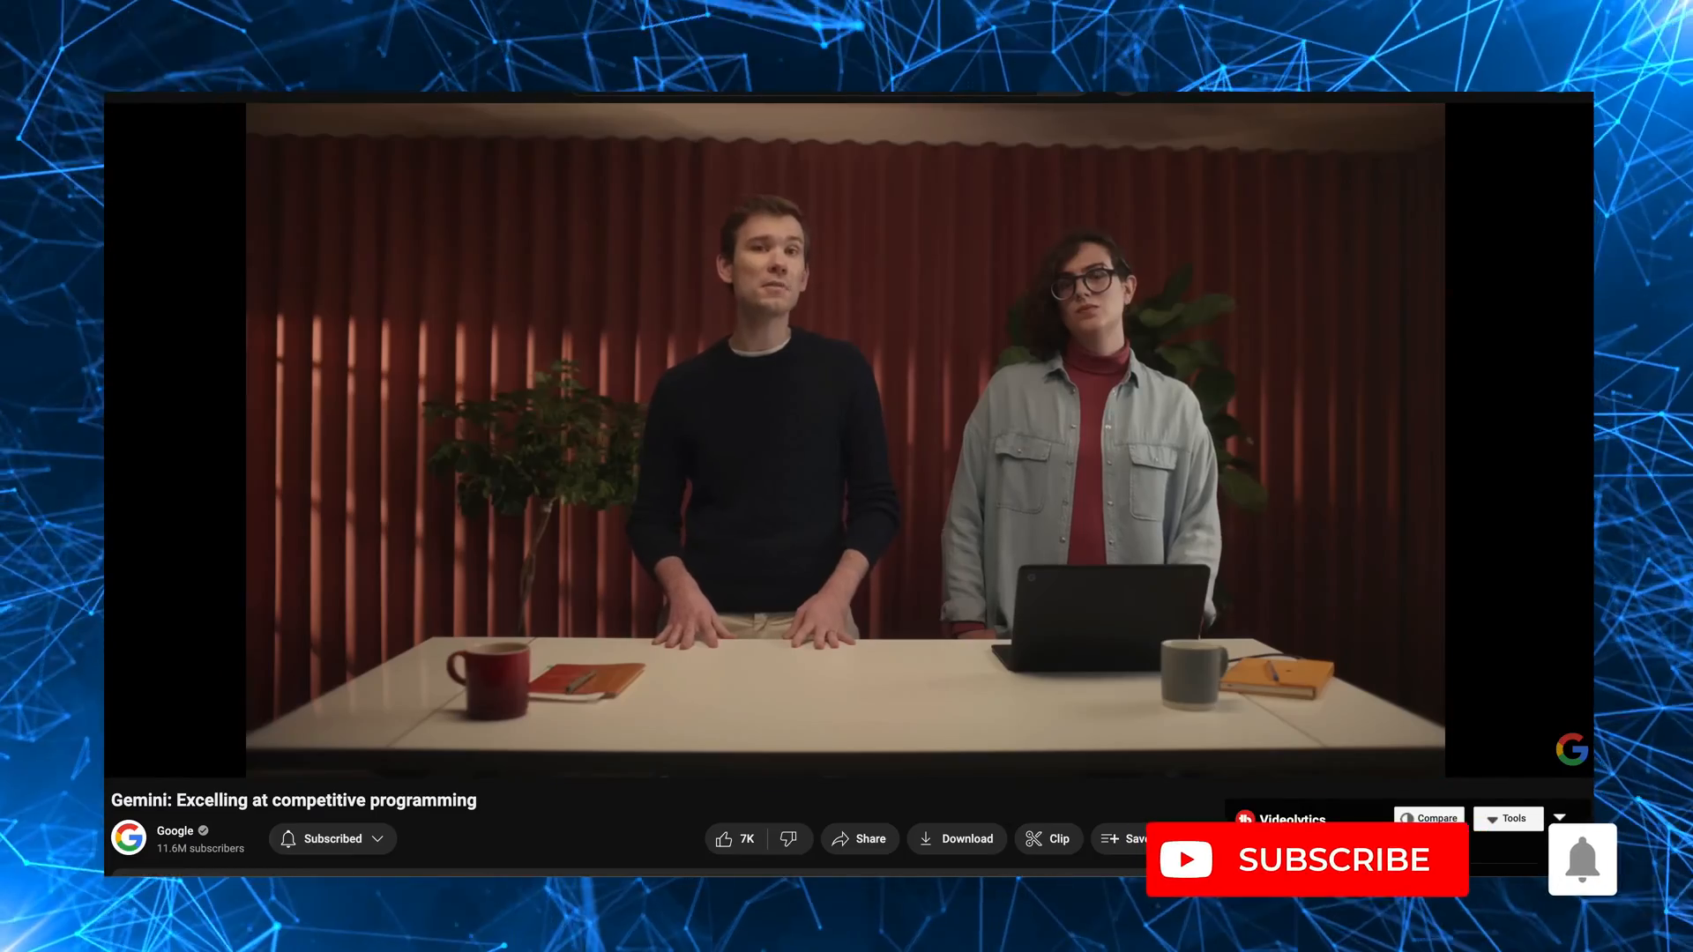
left_click(1304, 859)
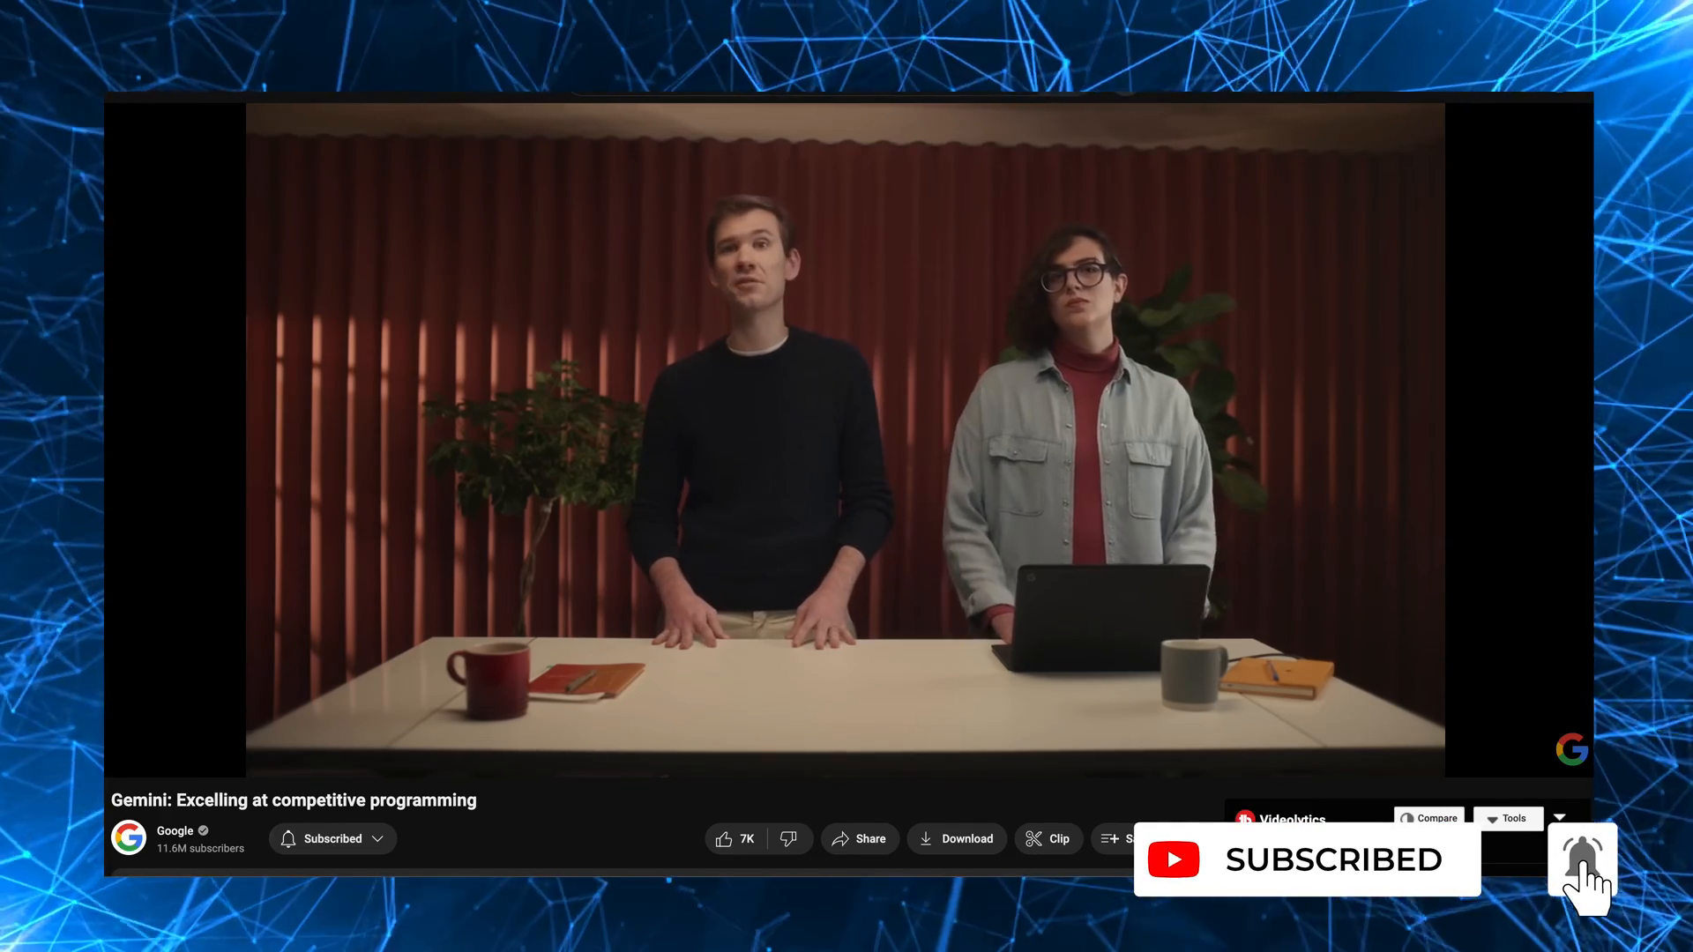
left_click(1582, 861)
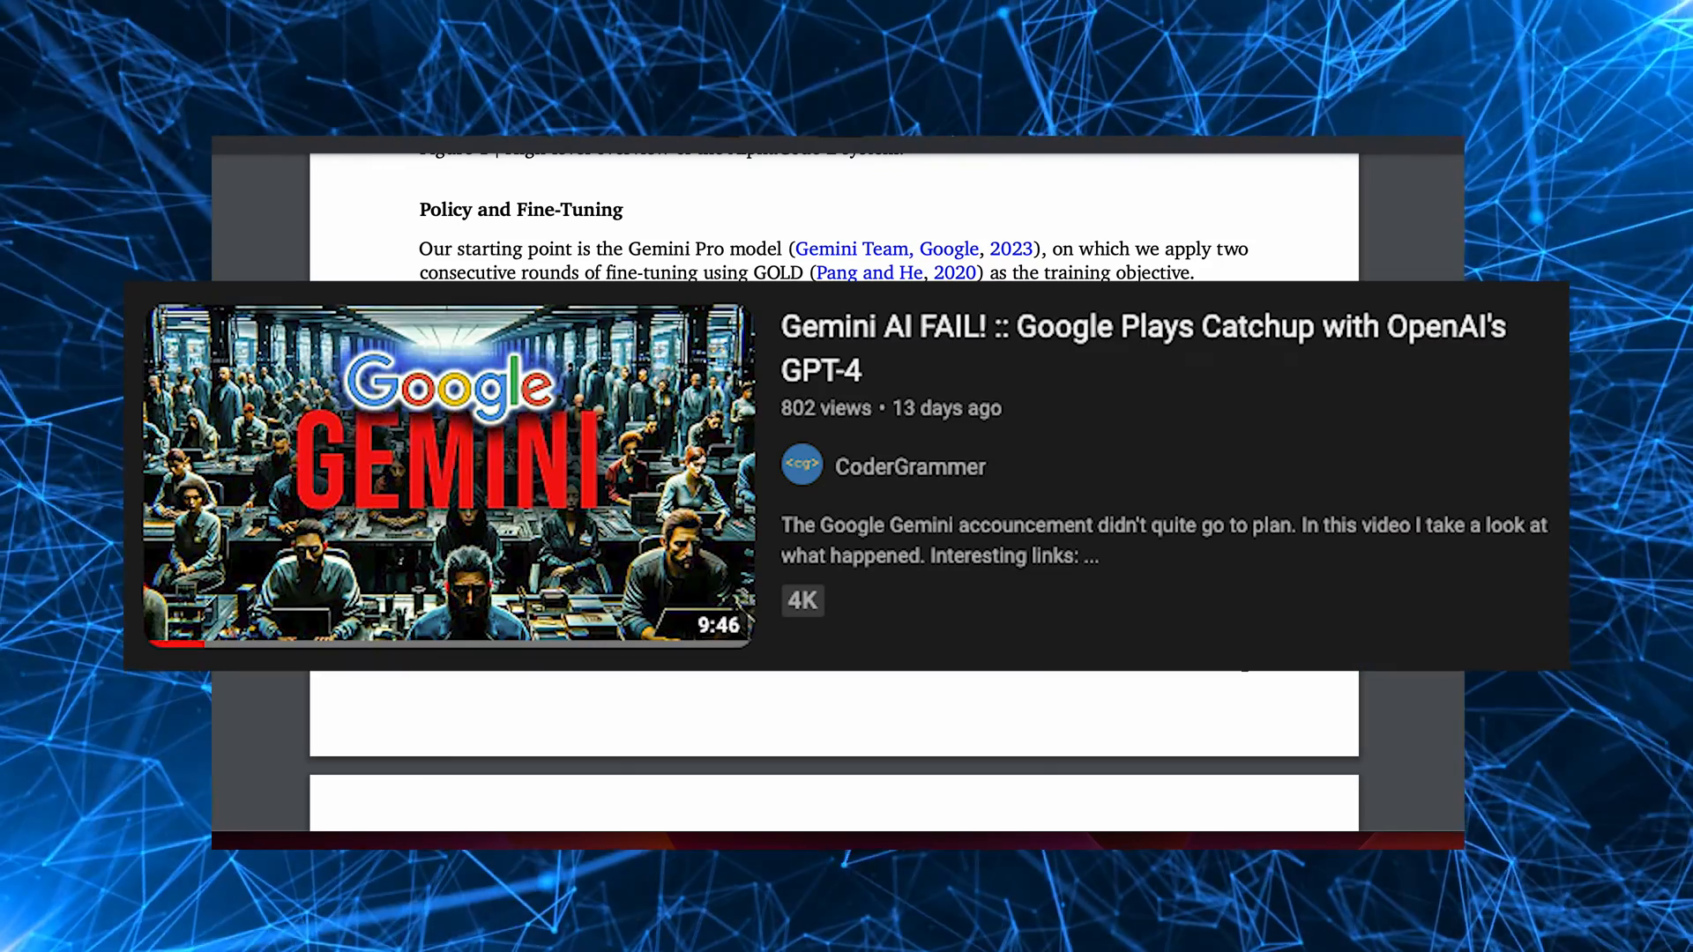
scroll("down", 3)
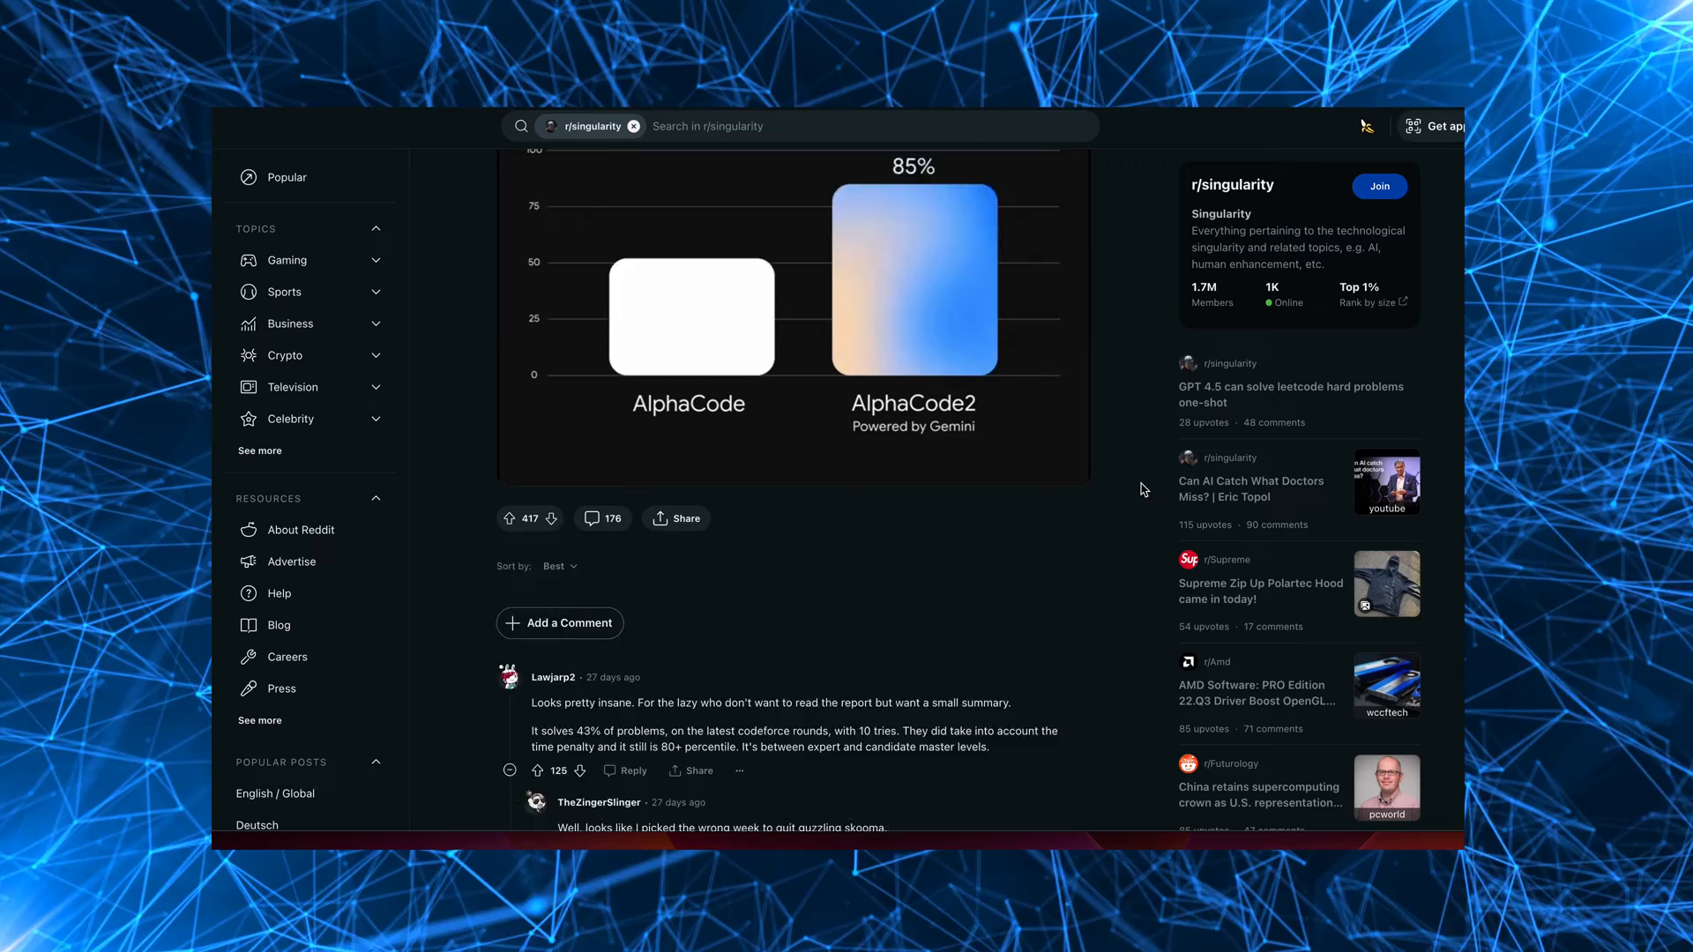
Scroll the r/singularity thread past the chart to the 43% summary and 85% programmer comments
scroll("down", 3)
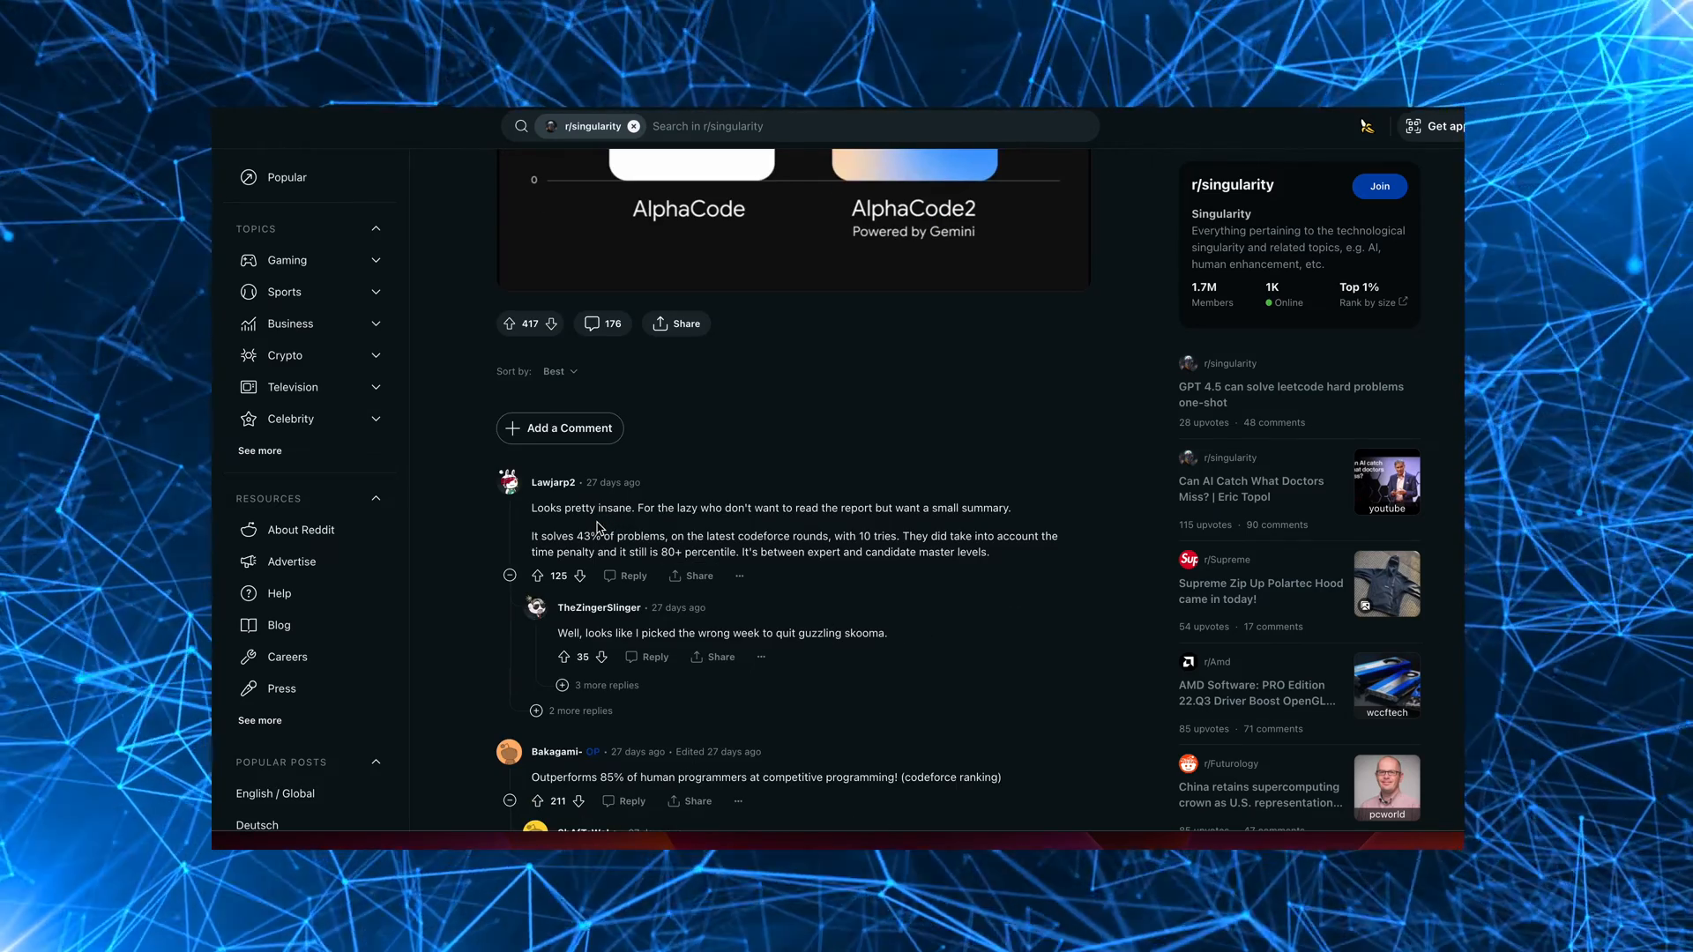
mouse_move(809, 523)
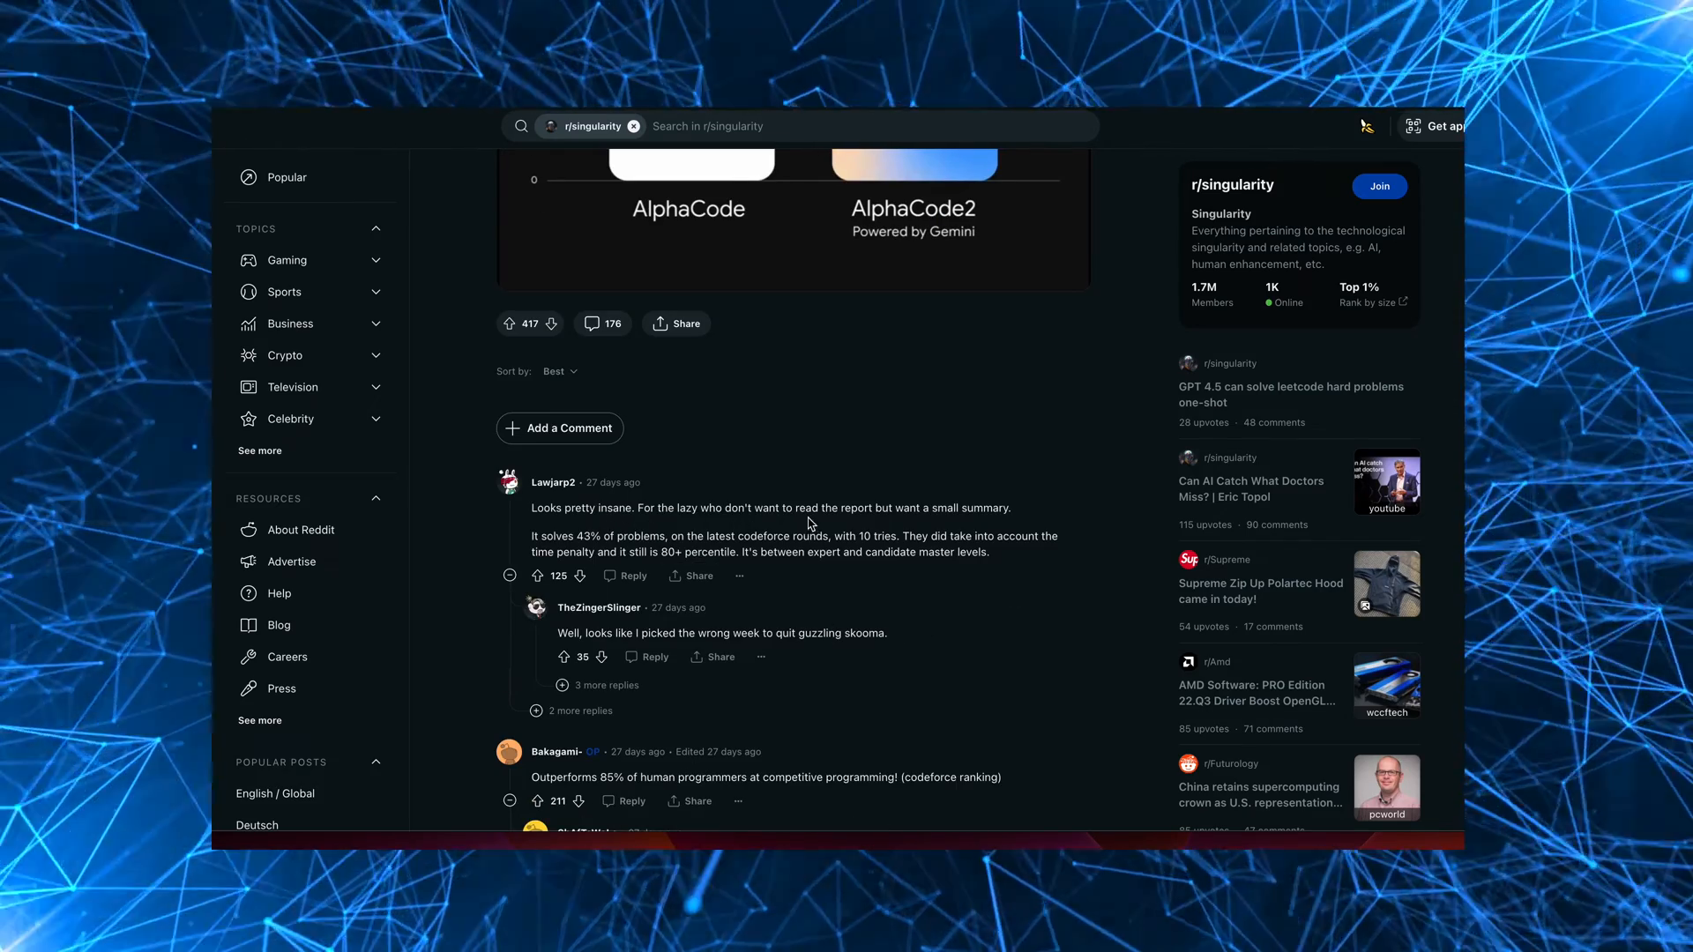
mouse_move(912, 531)
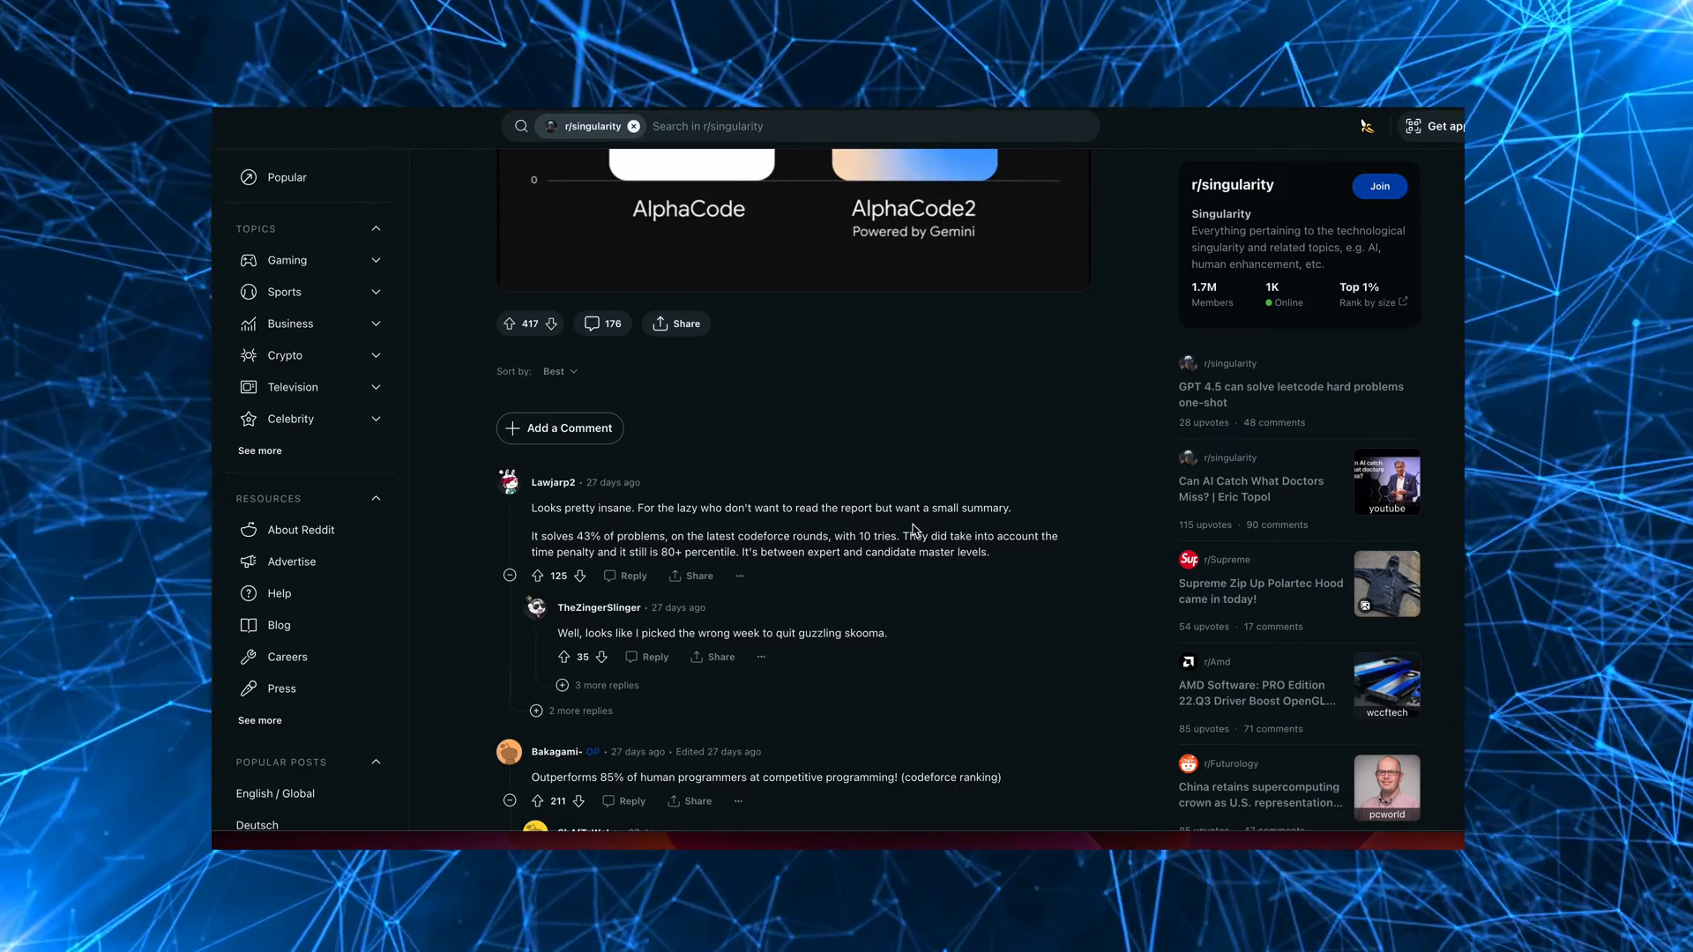
scroll("down", 3)
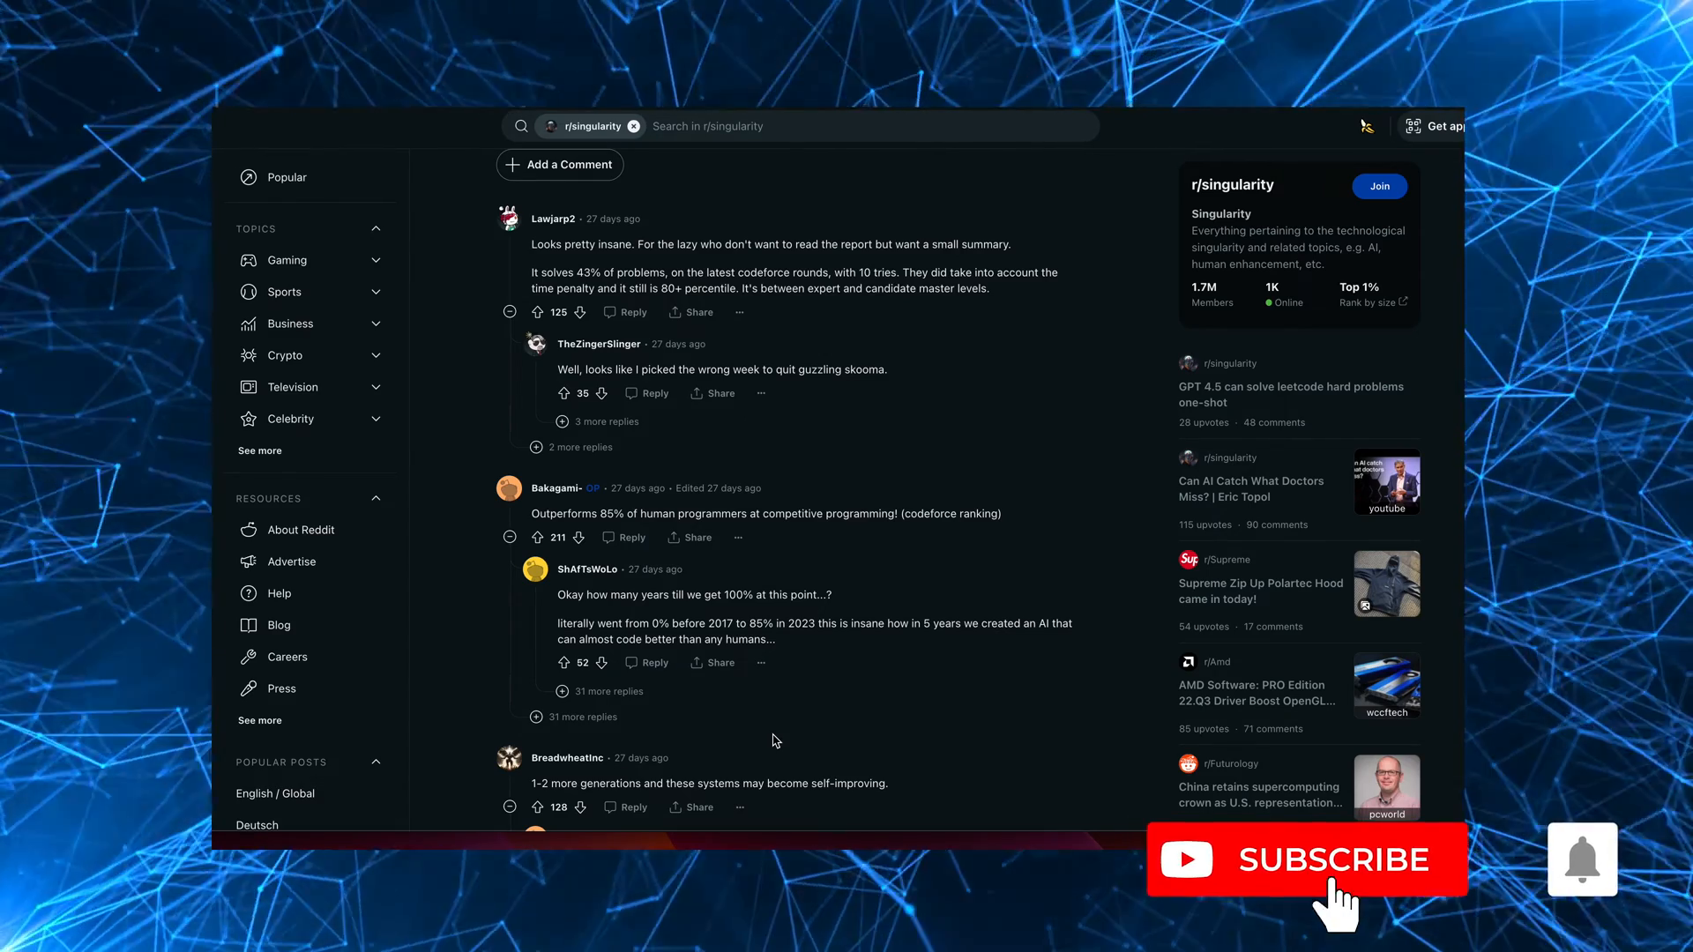
left_click(1331, 861)
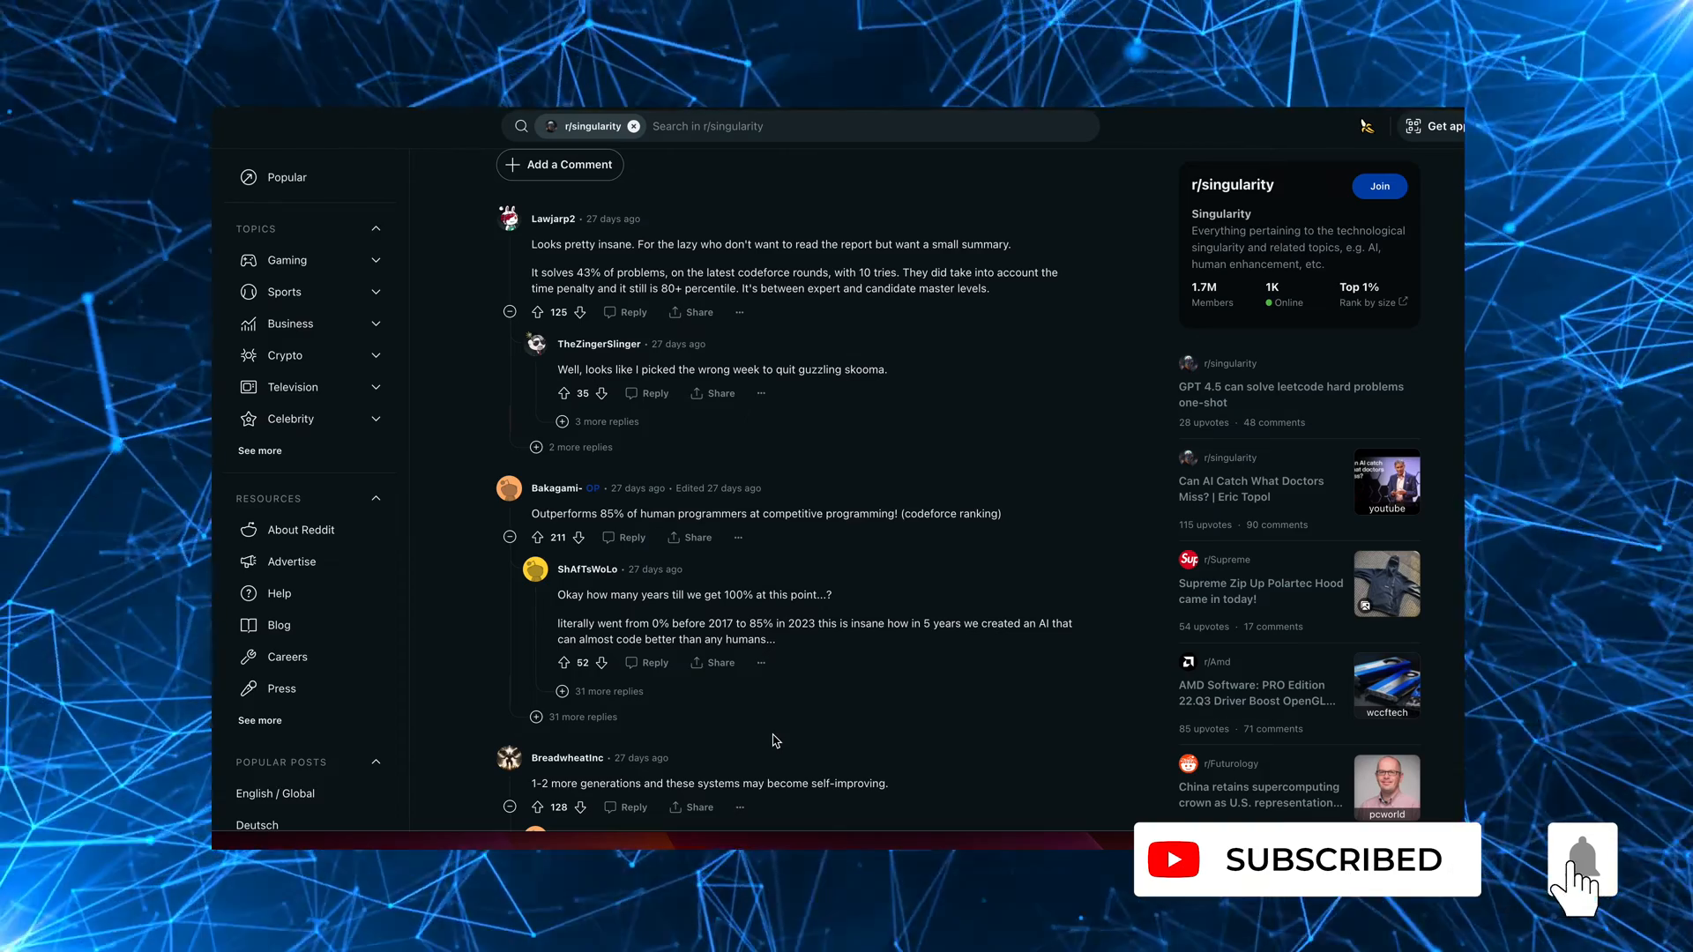
scroll("up", 3)
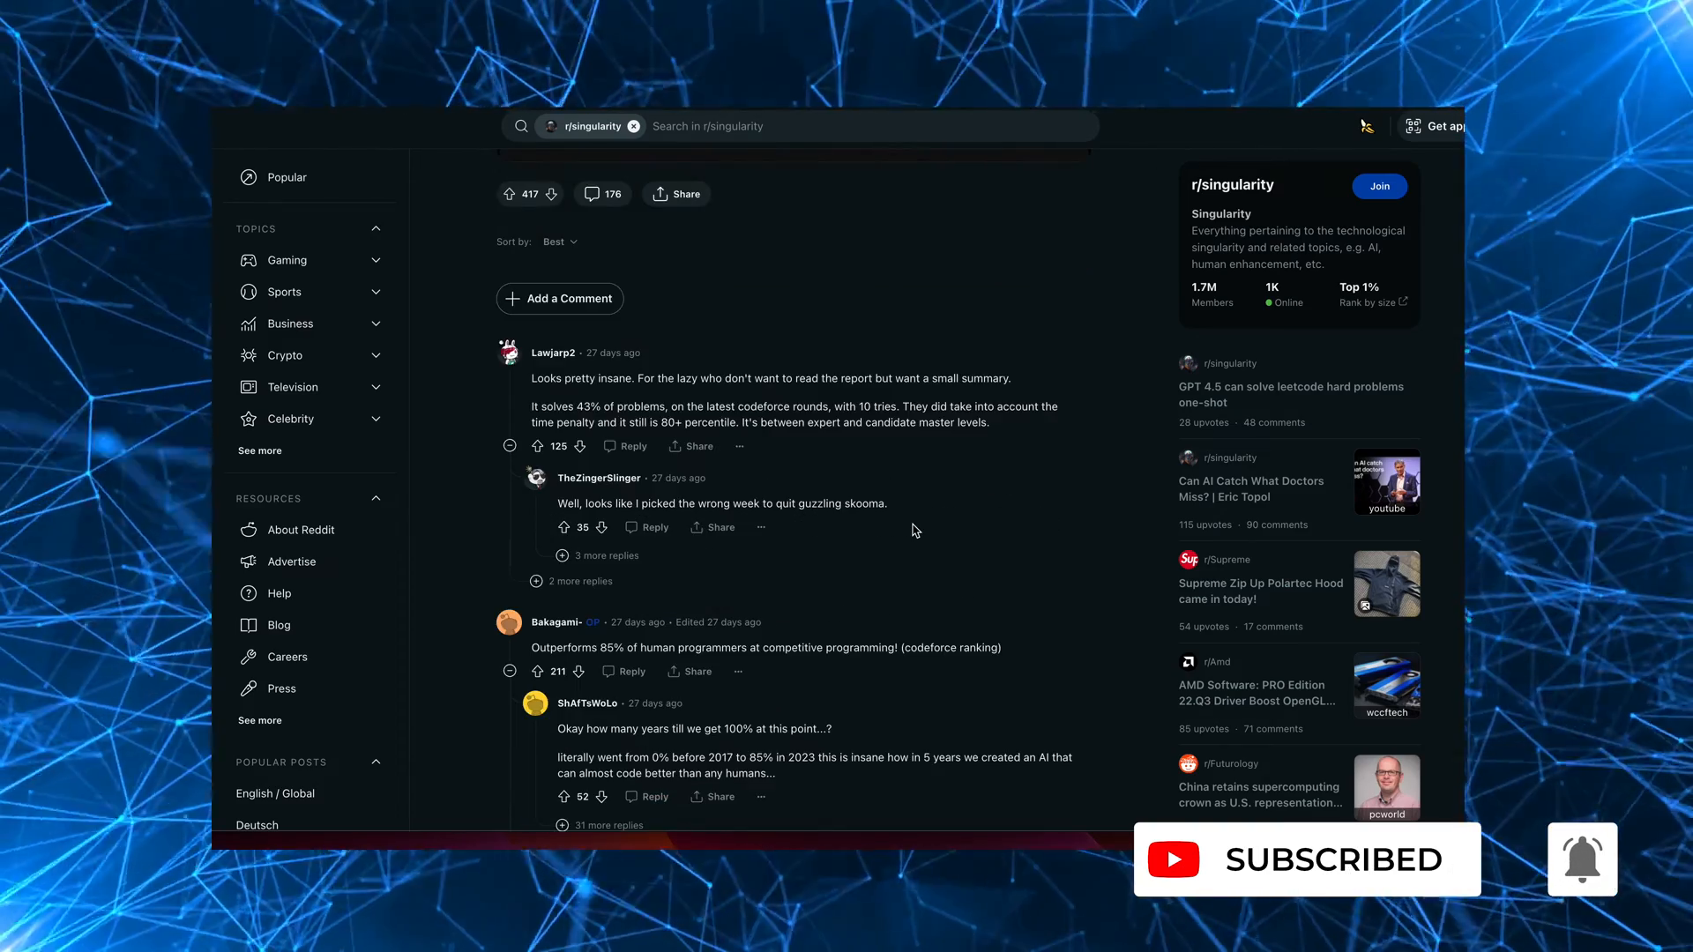
scroll("up", 3)
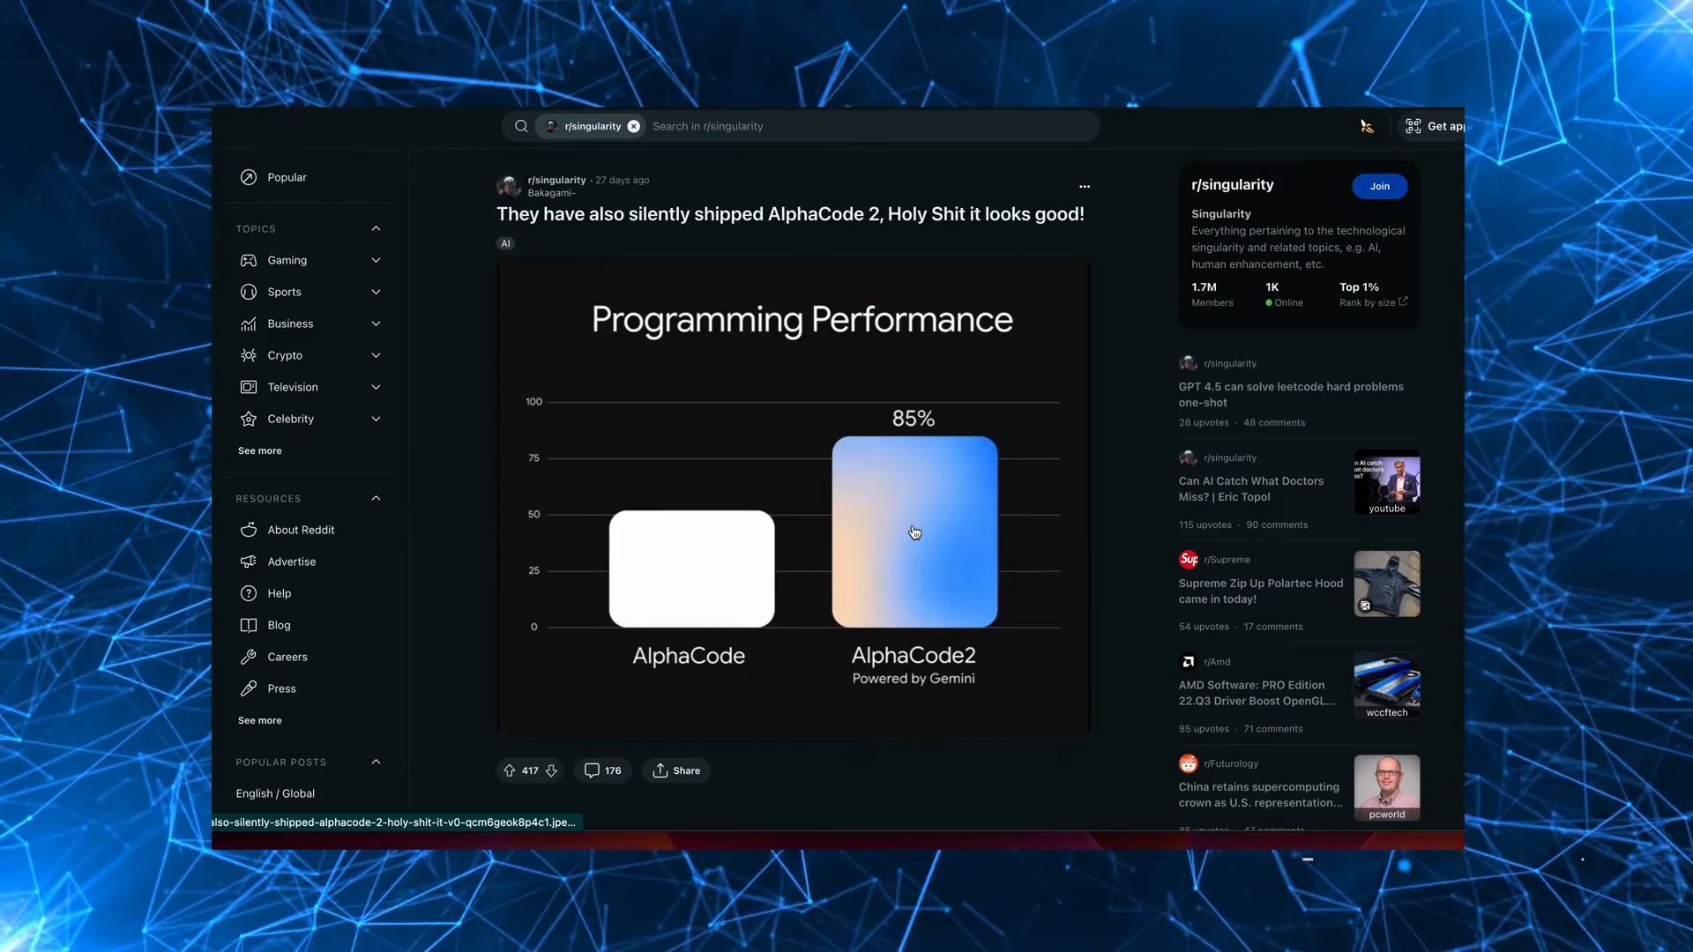
scroll("down", 3)
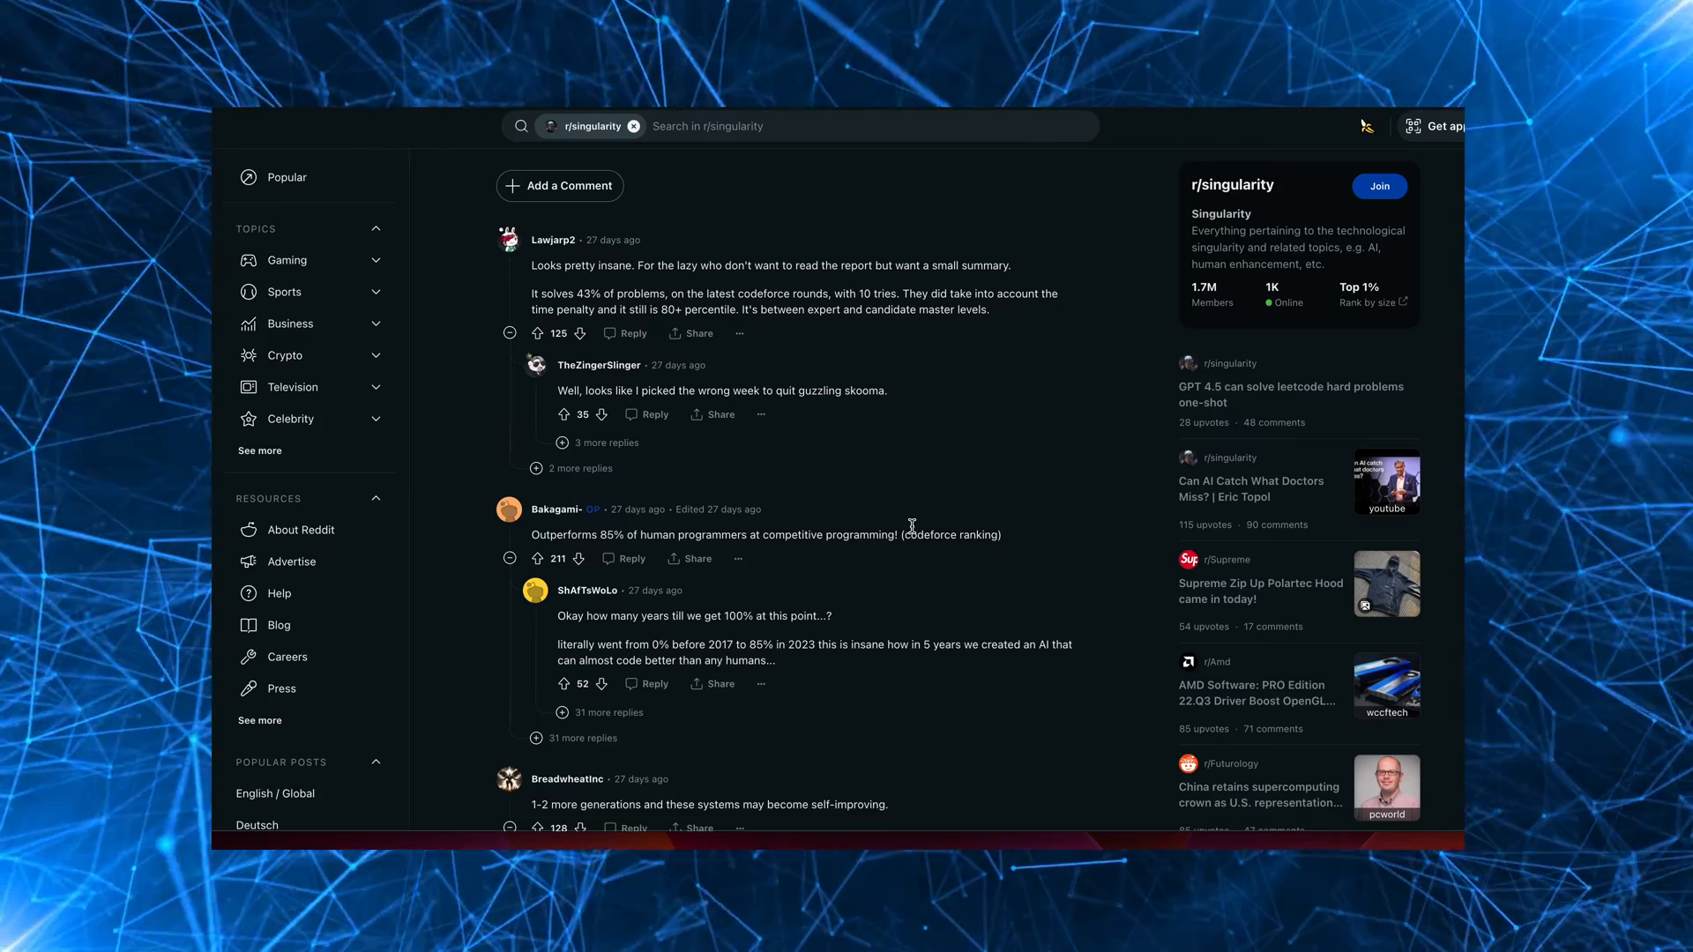